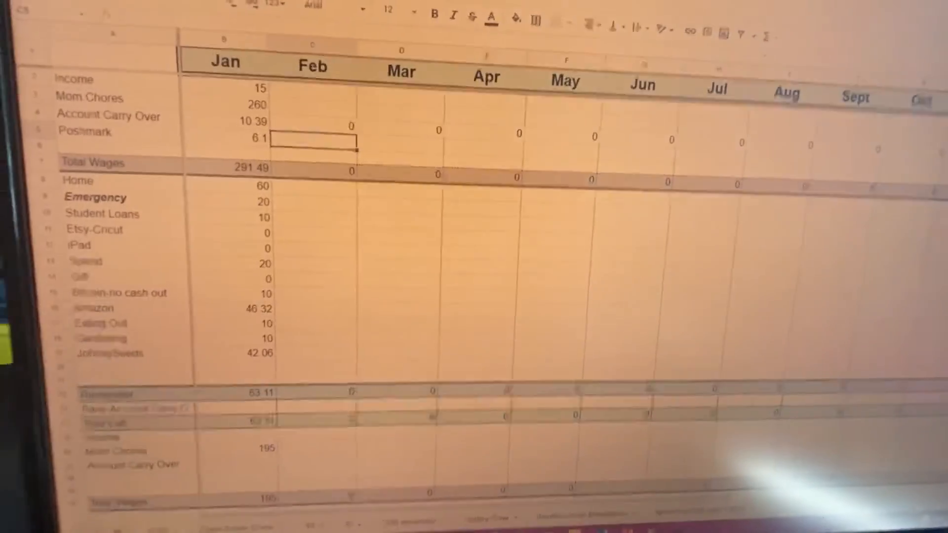
Scroll up and down the Student Loan Breakdown sheet to review each loan's principal and interest
scroll(up, 3)
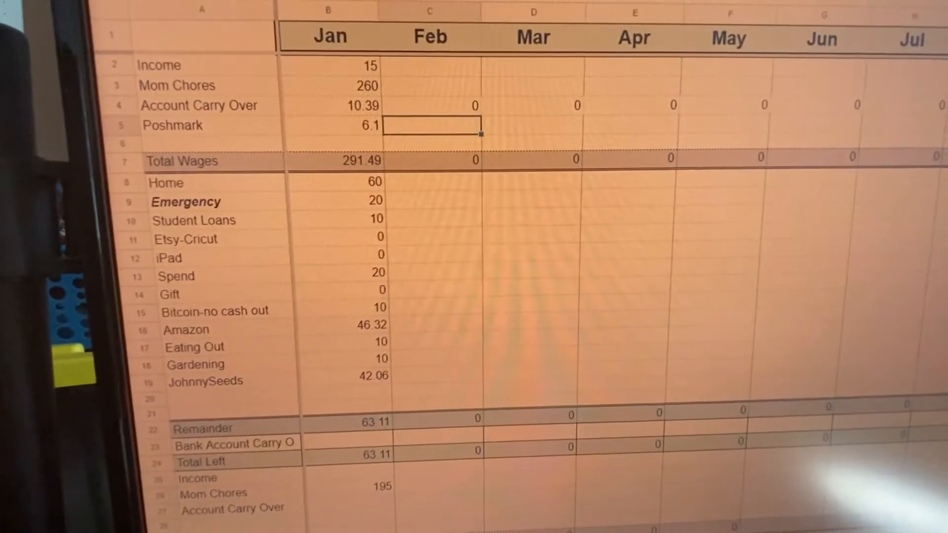
scroll(down, 3)
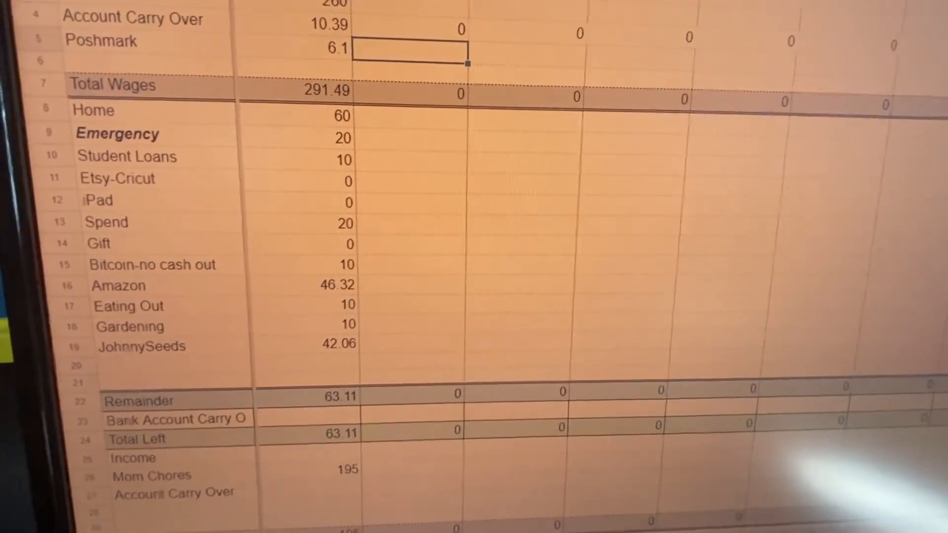
scroll(up, 3)
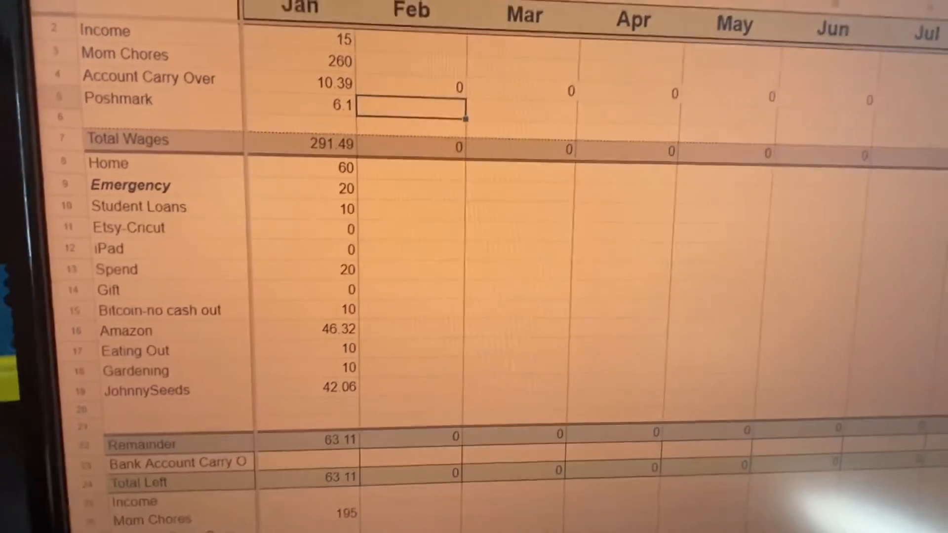
scroll(down, 3)
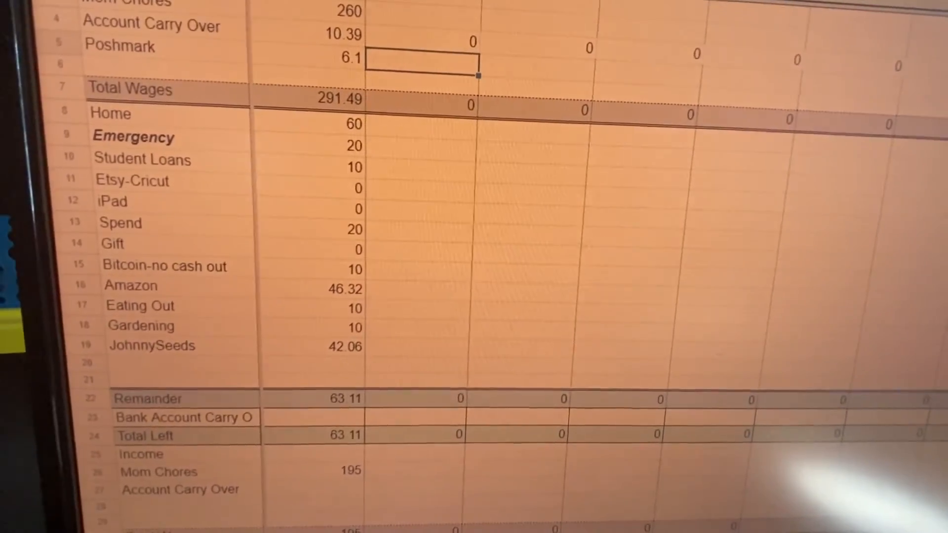
scroll(down, 3)
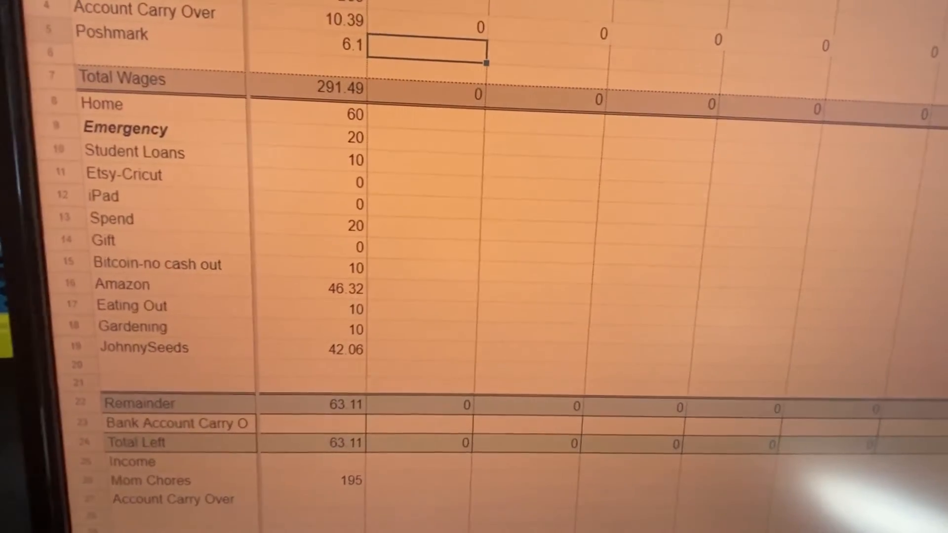
scroll(up, 3)
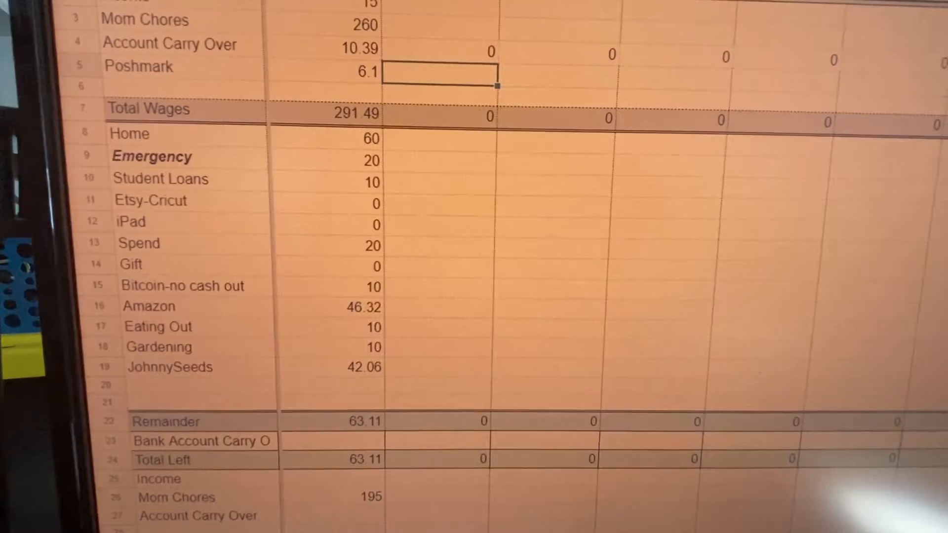
scroll(down, 3)
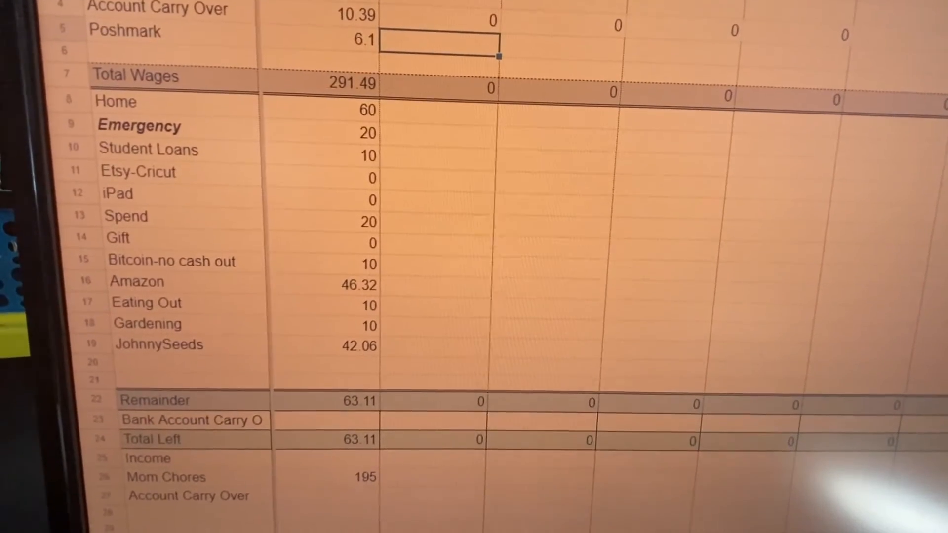
scroll(down, 3)
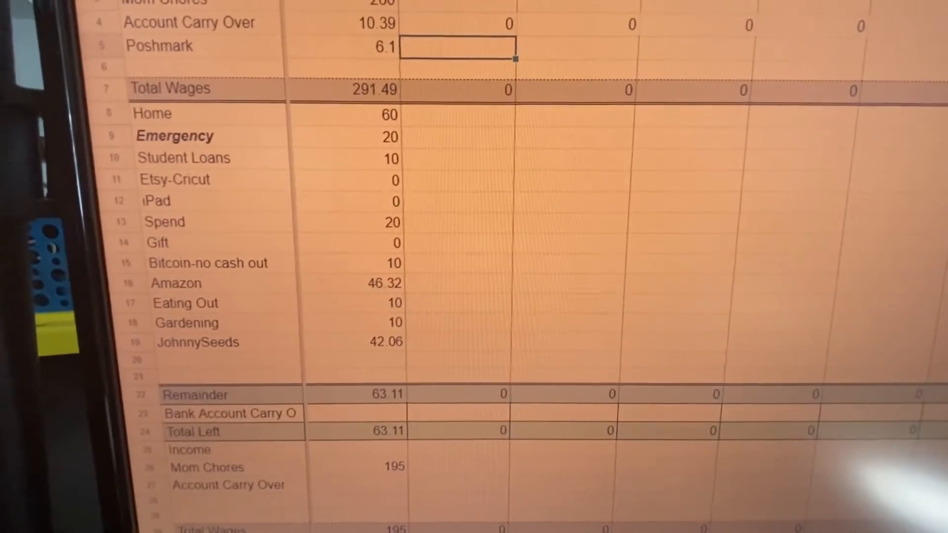
scroll(up, 3)
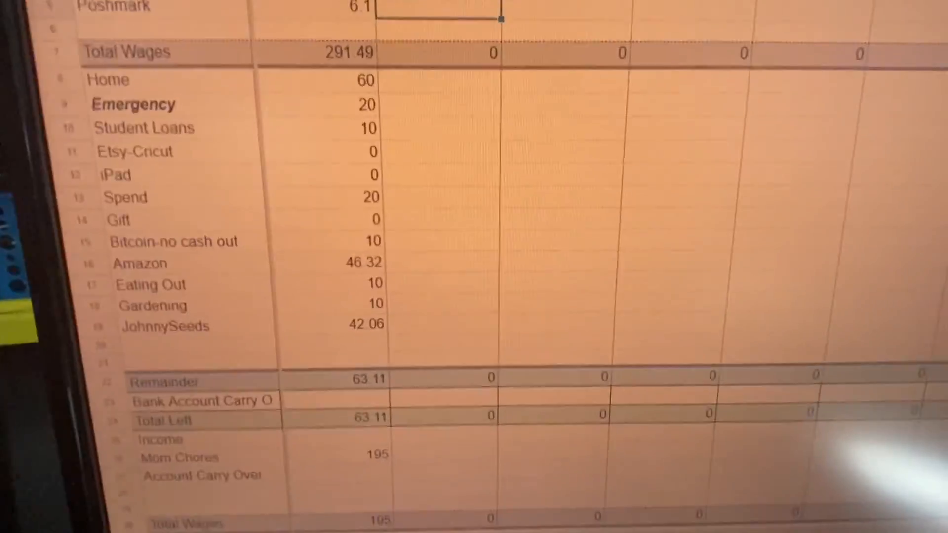
scroll(down, 3)
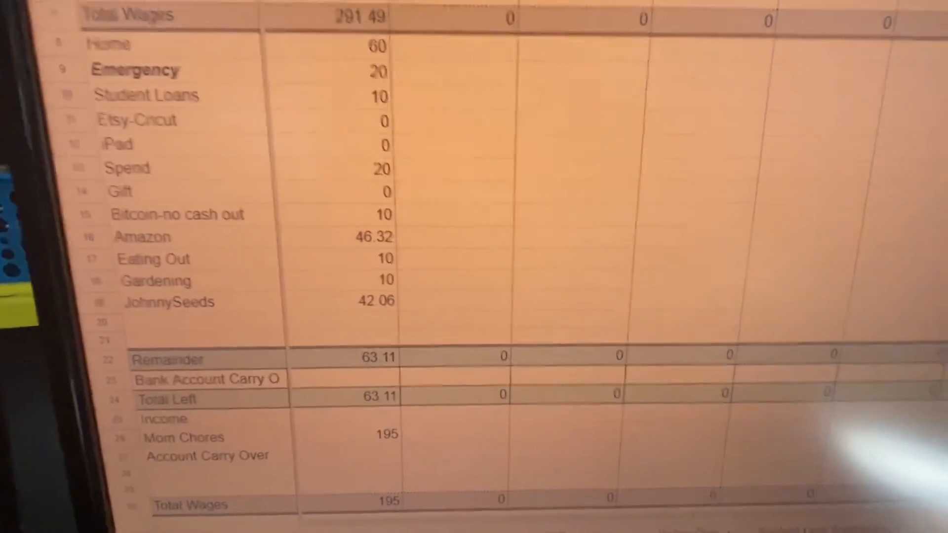
scroll(down, 3)
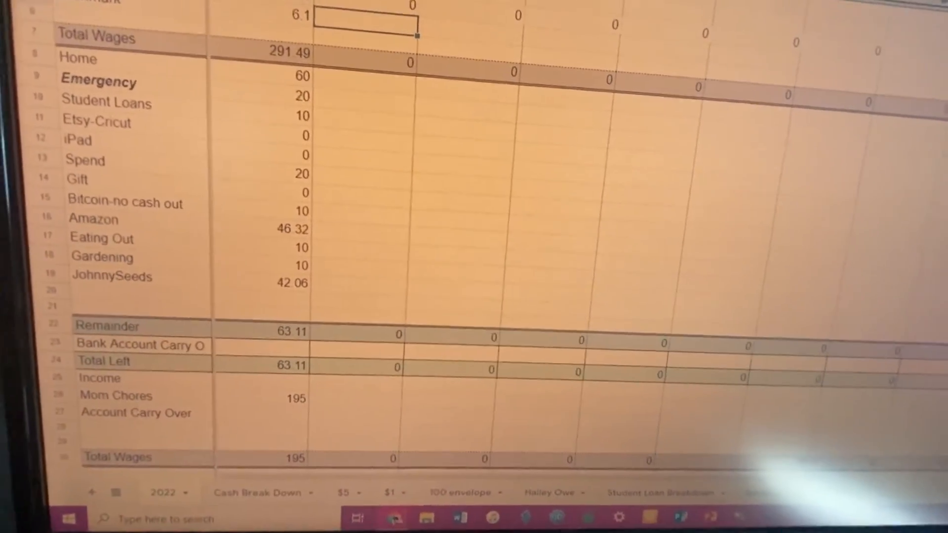
scroll(down, 3)
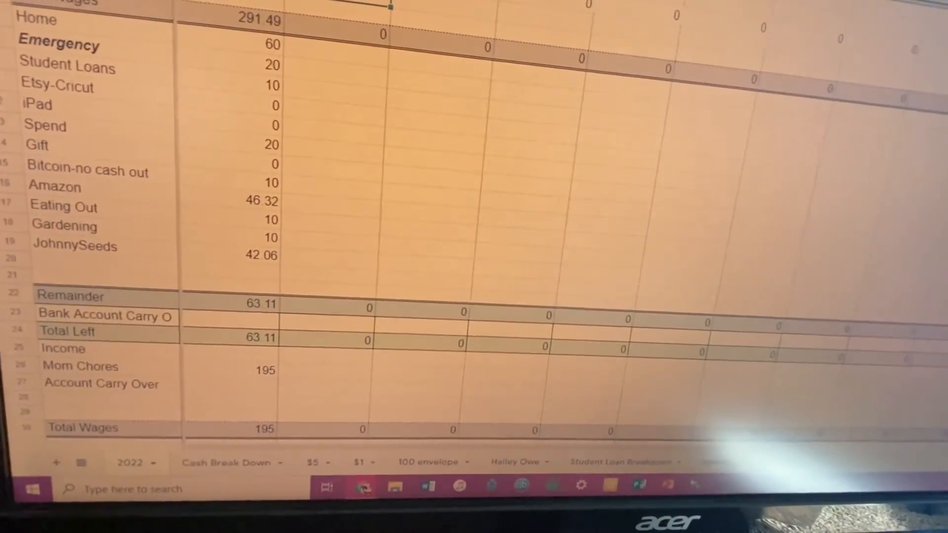
scroll(down, 3)
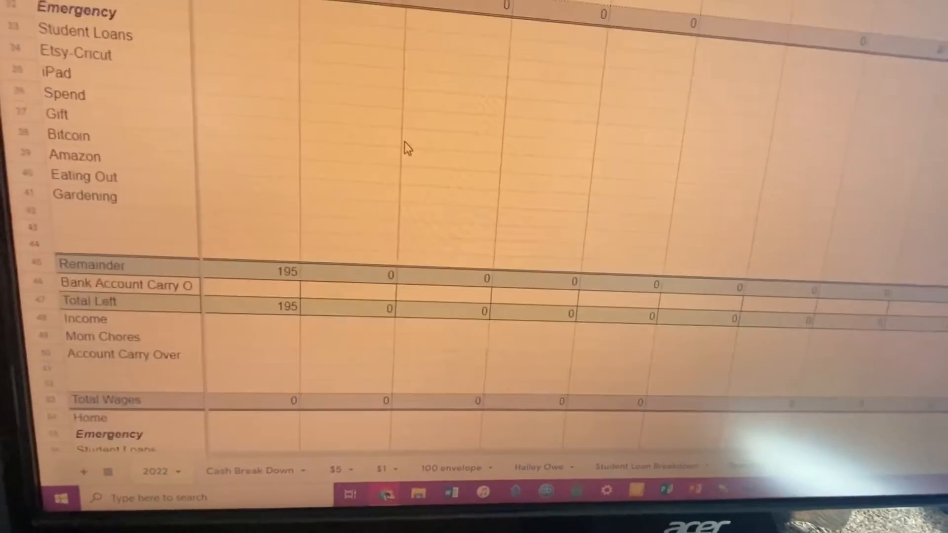
scroll(down, 3)
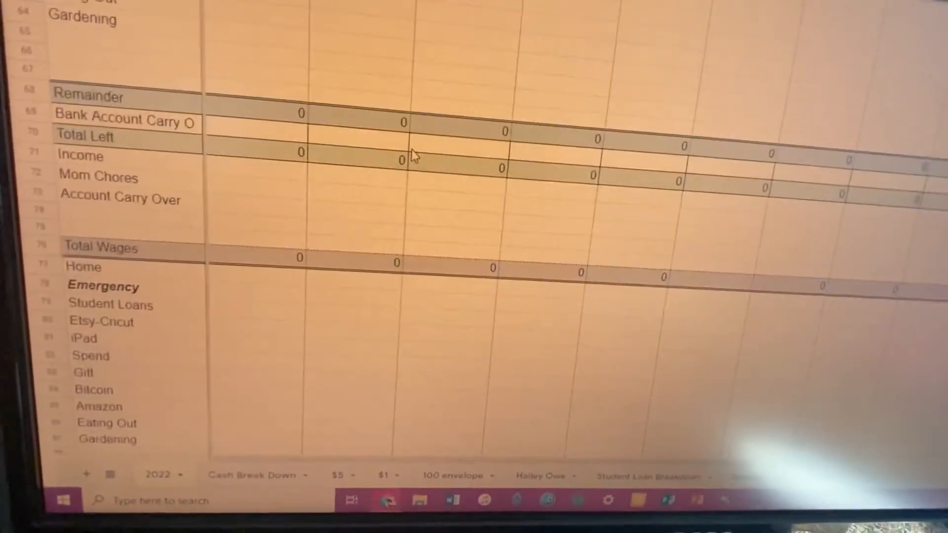
scroll(down, 3)
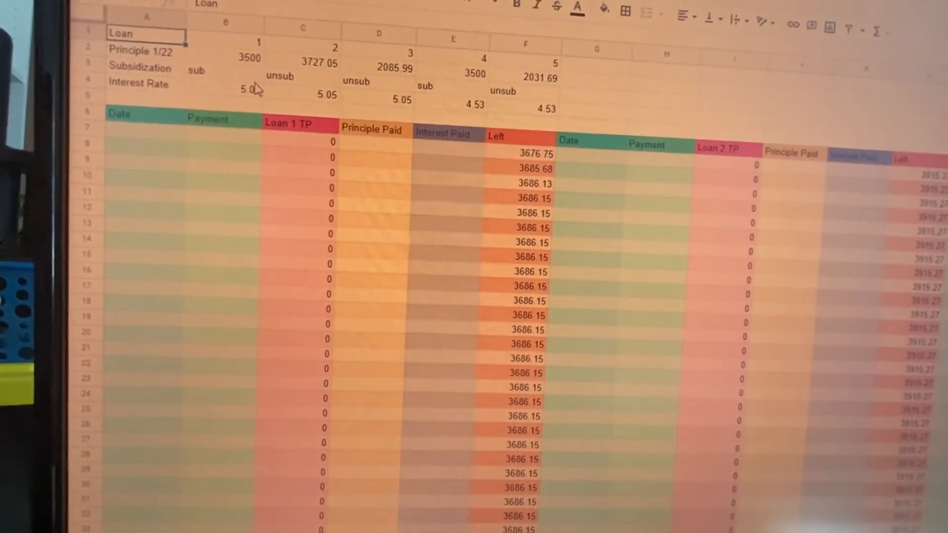
mouse_move(348, 205)
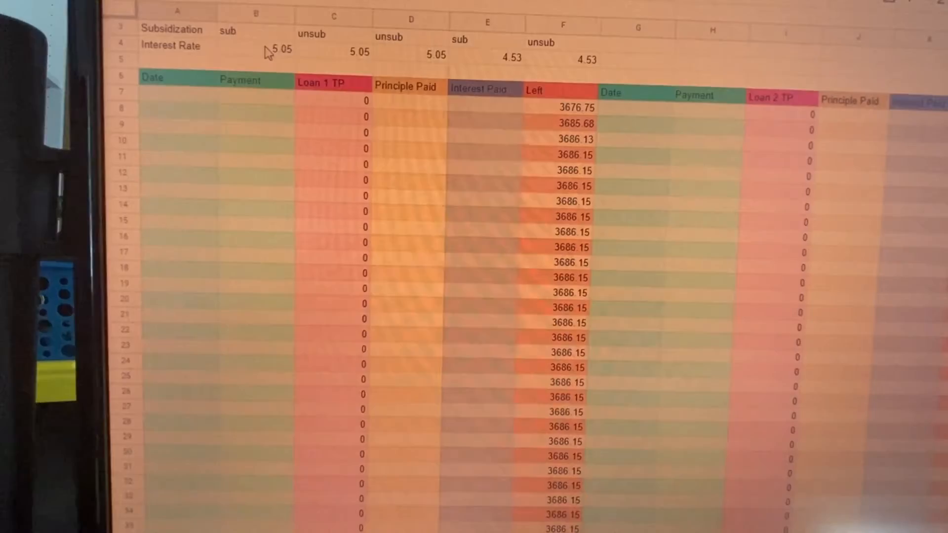
Scroll further down through the Loan 1 and Loan 2 payment rows
scroll(down, 3)
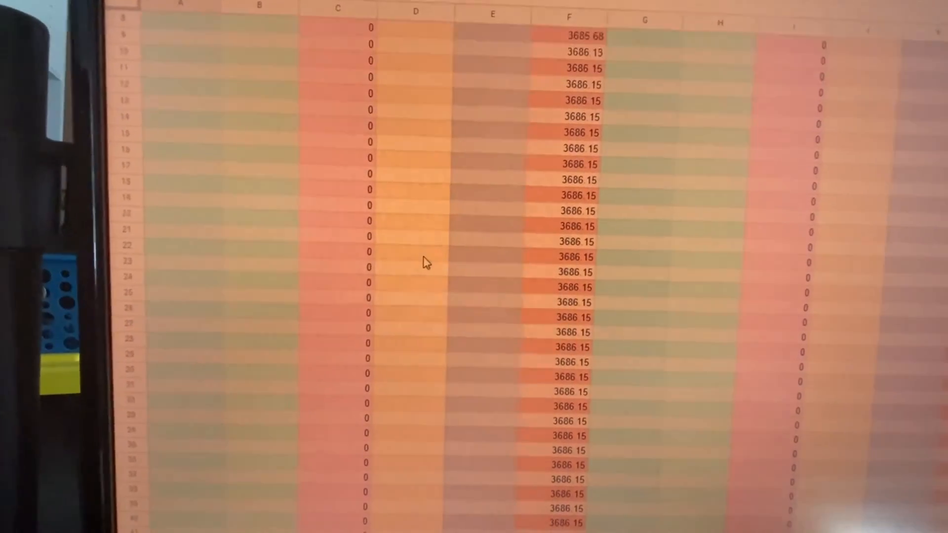
scroll(down, 3)
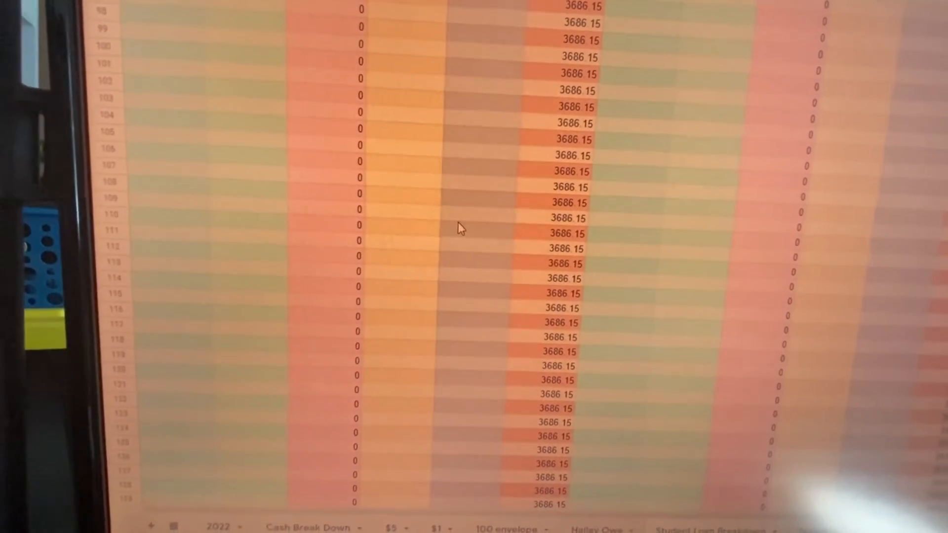
scroll(down, 3)
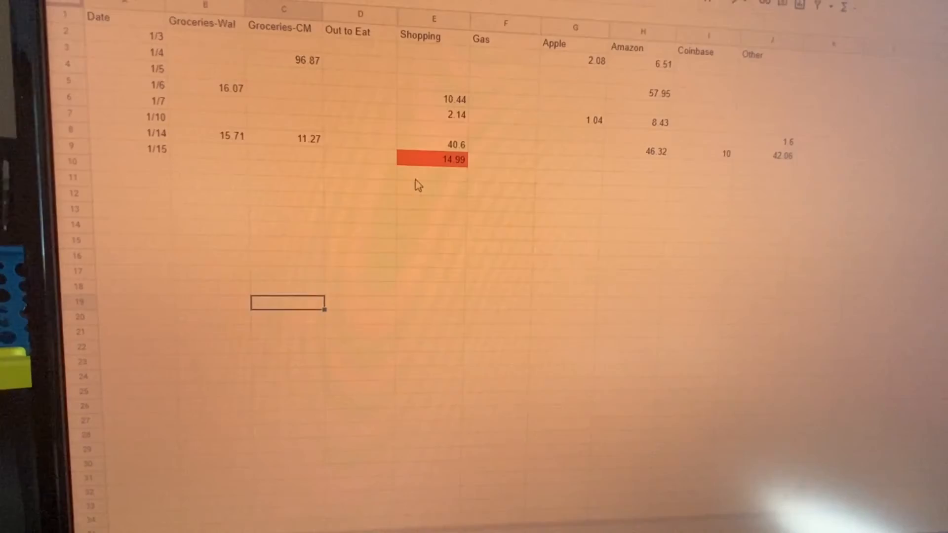
Inspect the 308.64 January total in row 51, then scroll back up
scroll(down, 3)
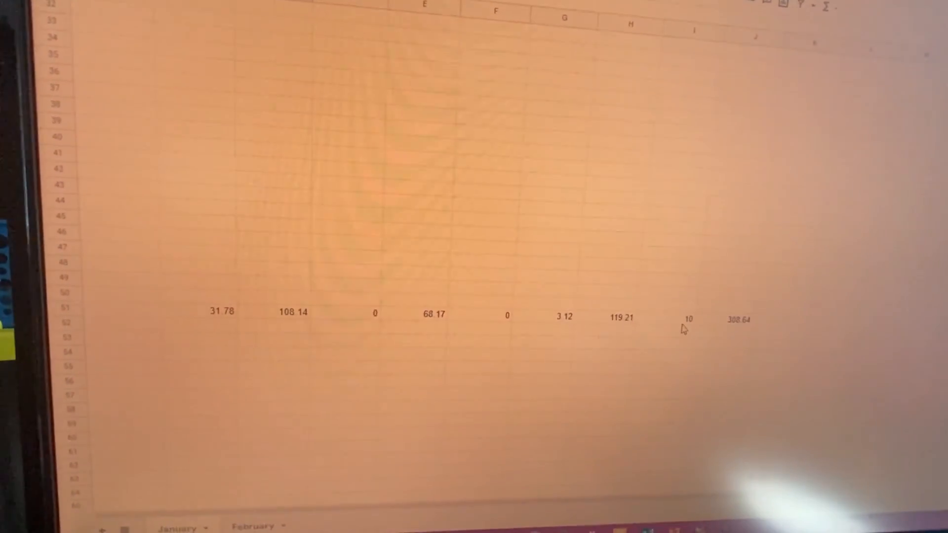
click(736, 318)
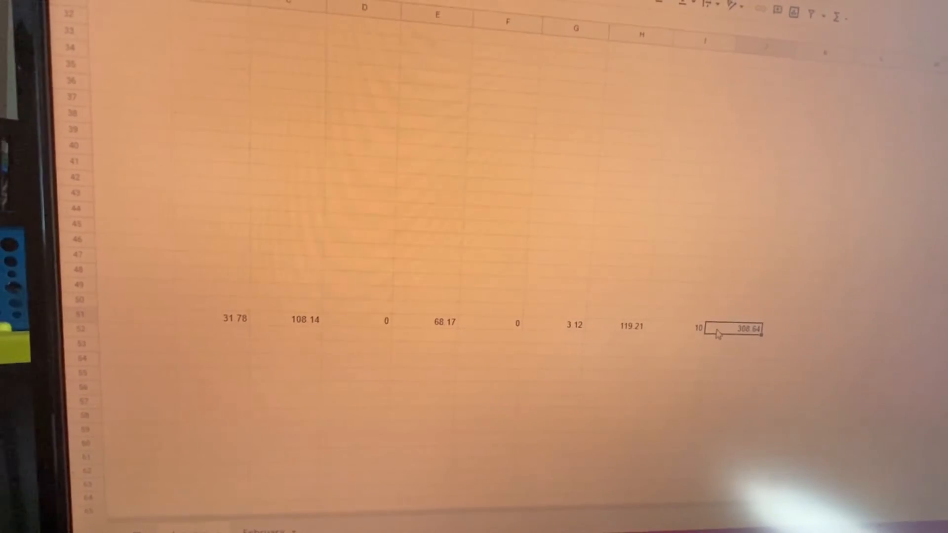
scroll(down, 3)
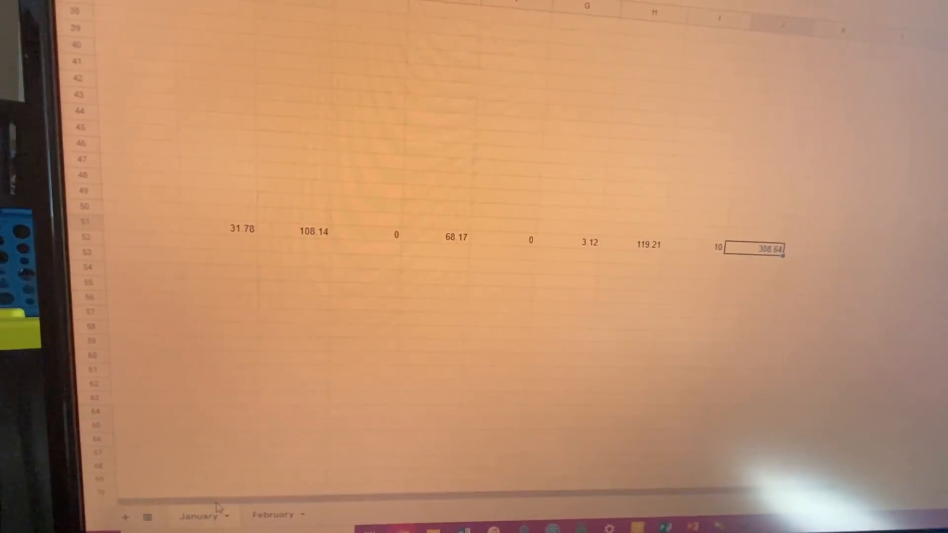
scroll(up, 3)
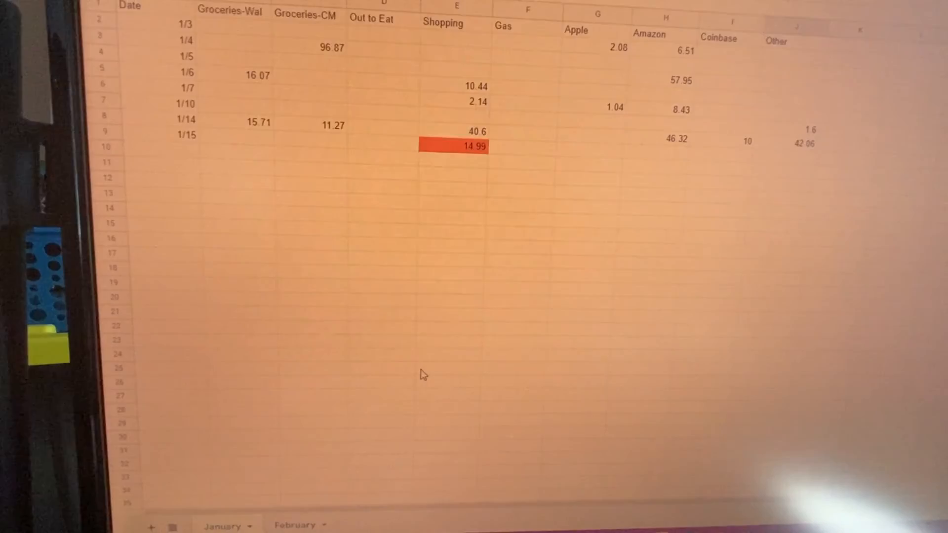